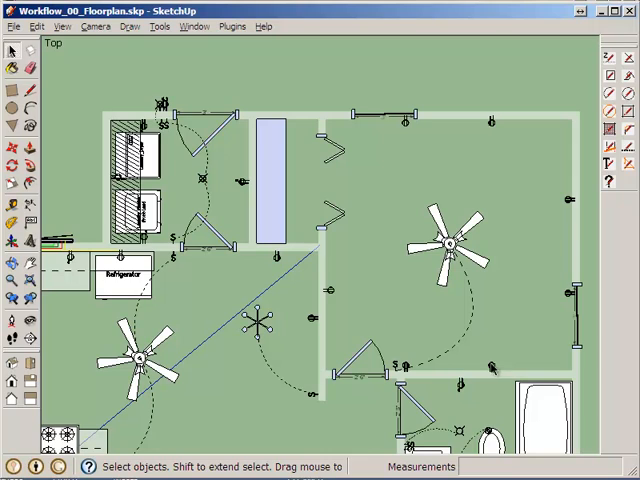
mouse_move(76, 256)
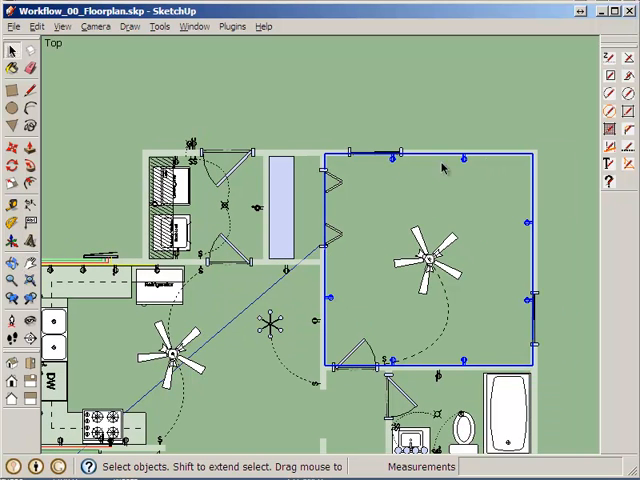
mouse_move(336, 304)
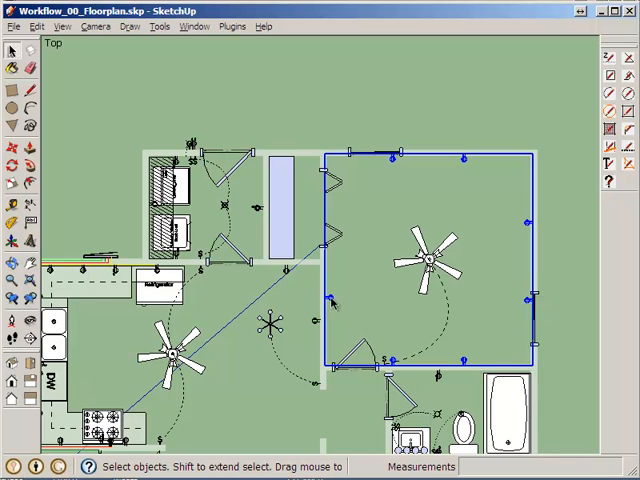
mouse_move(362, 208)
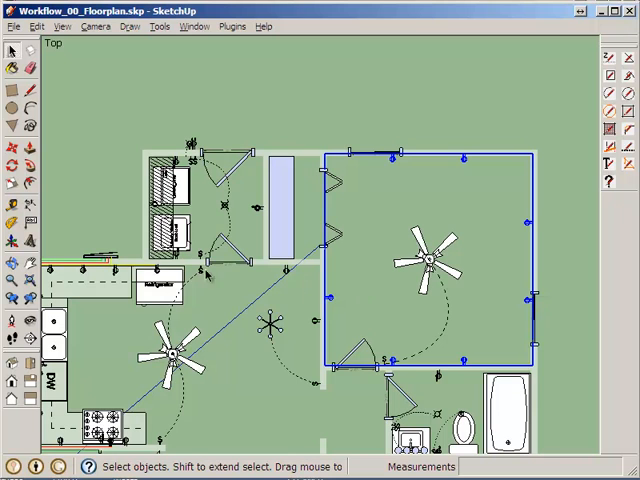
mouse_move(484, 272)
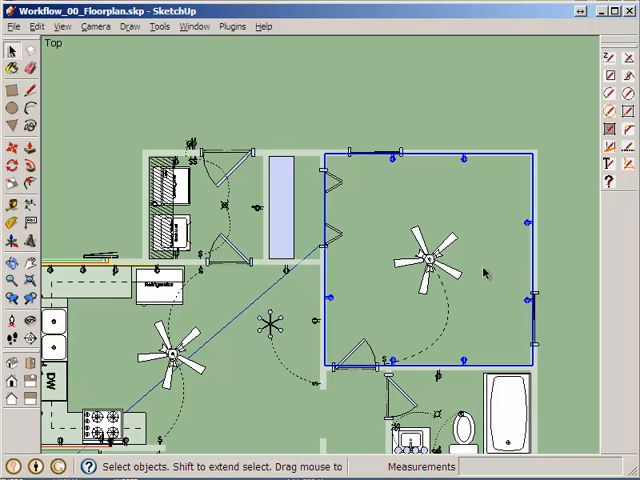
mouse_move(456, 162)
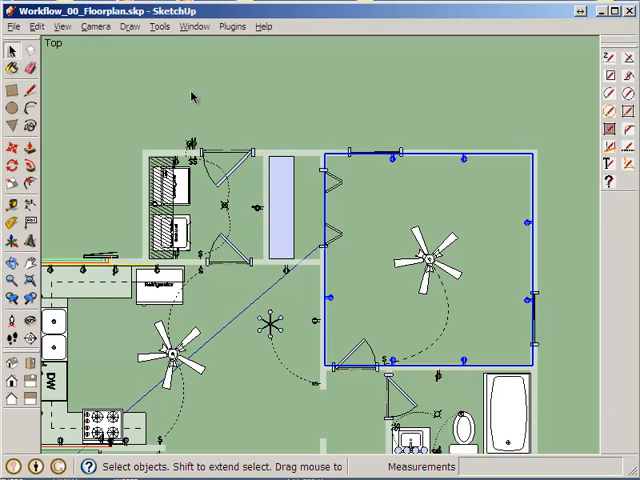
- Show the Entity Info panel and select the Outlets BR1 group to see its details
left_click(194, 26)
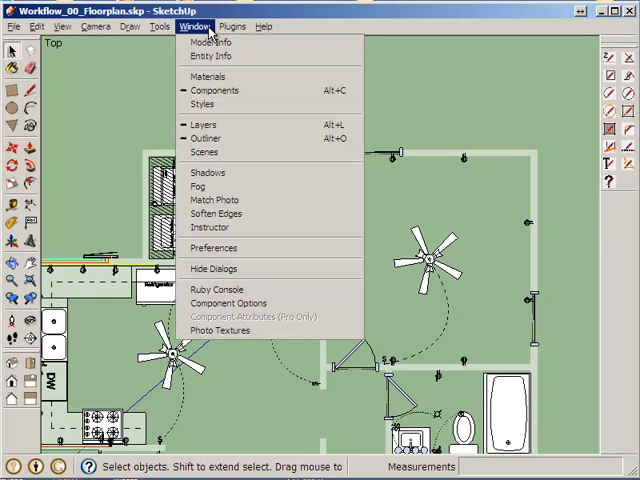
left_click(212, 56)
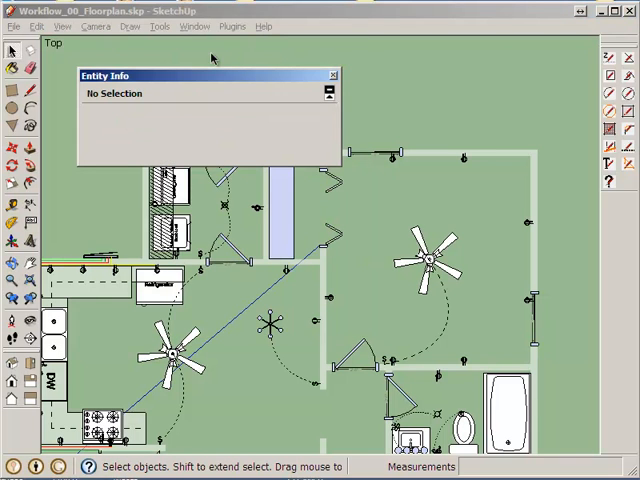
left_click(464, 160)
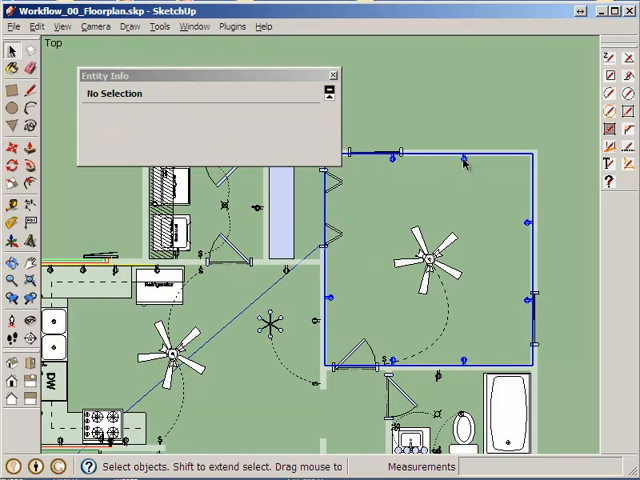
left_click(464, 160)
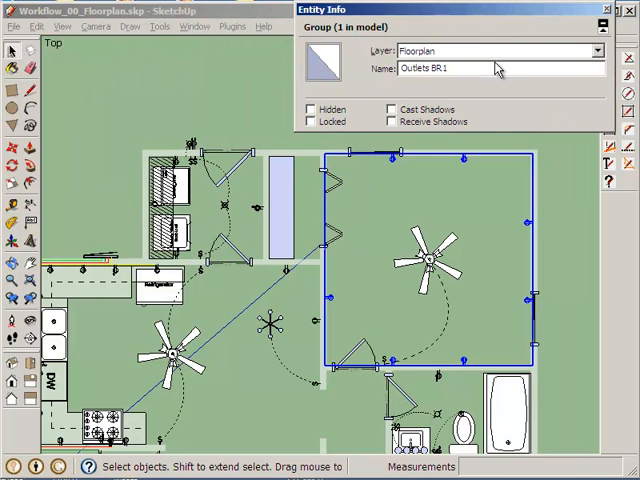
mouse_move(470, 168)
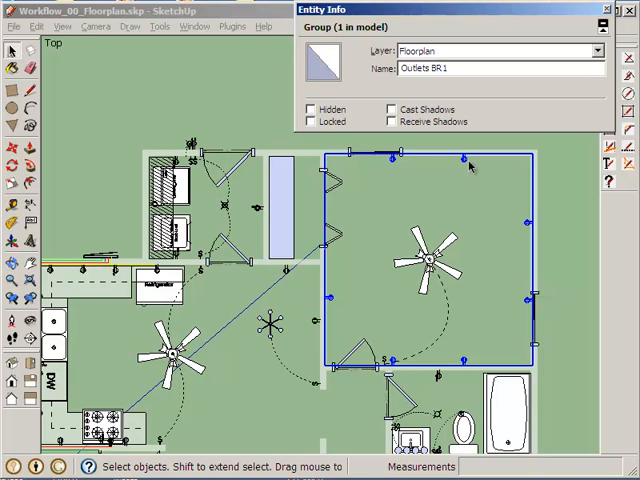
- Lock the Outlets BR1 group so it can't be edited
right_click(470, 166)
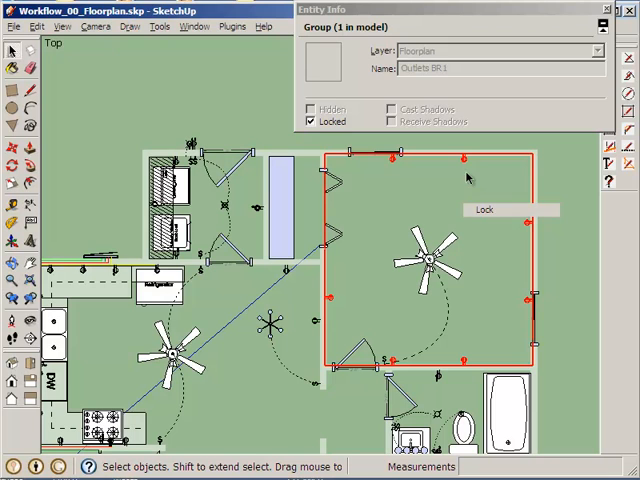
left_click(308, 120)
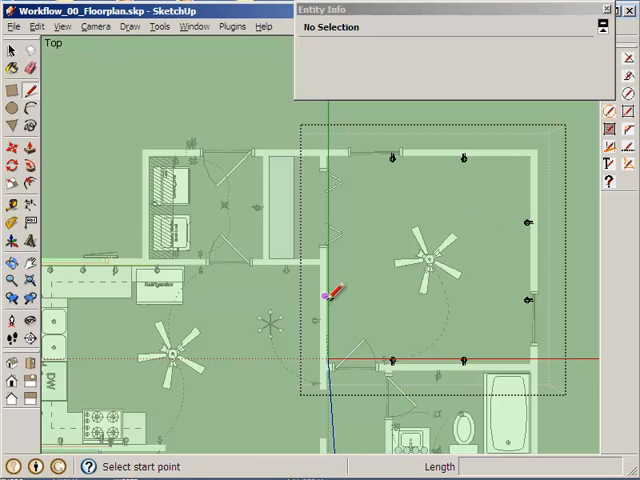
mouse_move(356, 284)
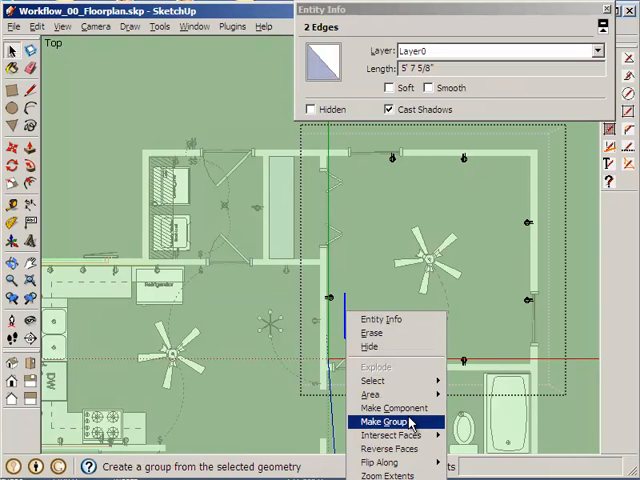
- Group the wiring edges as 'Wiring BR1' and assign it to the Circuits layer
left_click(388, 420)
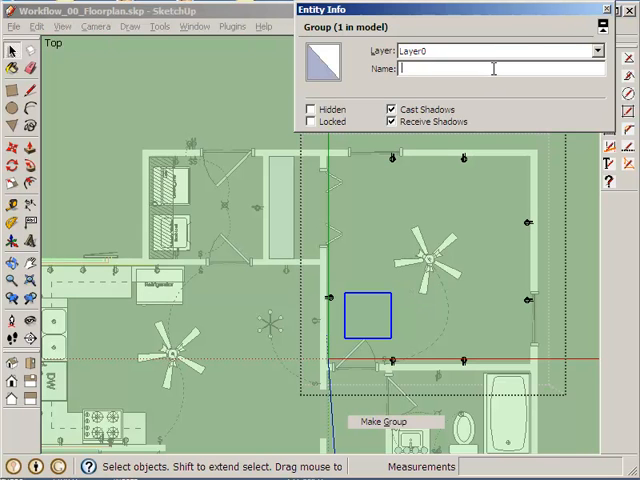
type("W")
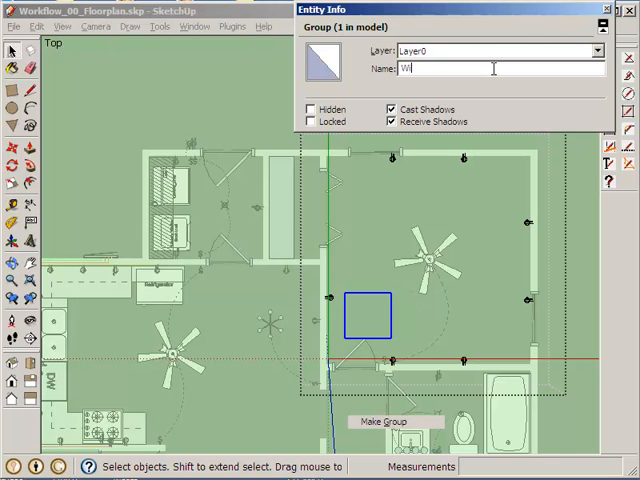
type("iring BR1")
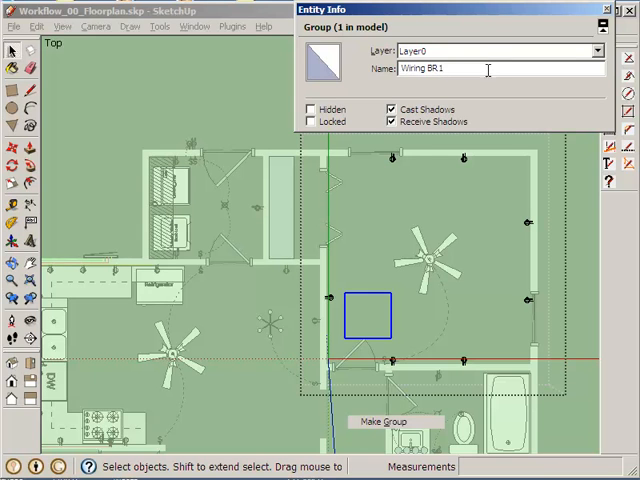
left_click(600, 52)
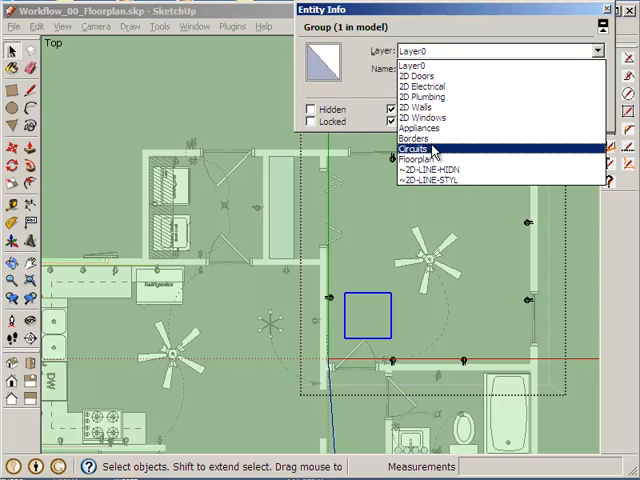
left_click(412, 148)
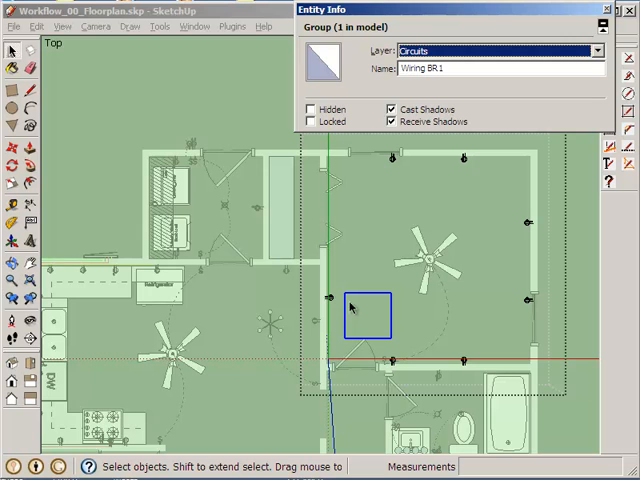
left_click(464, 360)
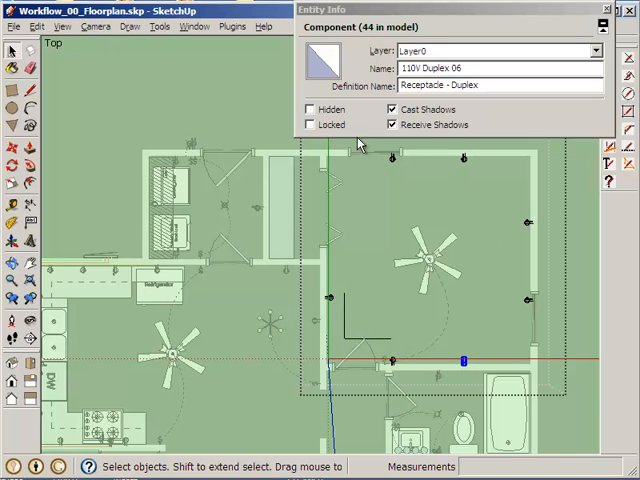
mouse_move(416, 202)
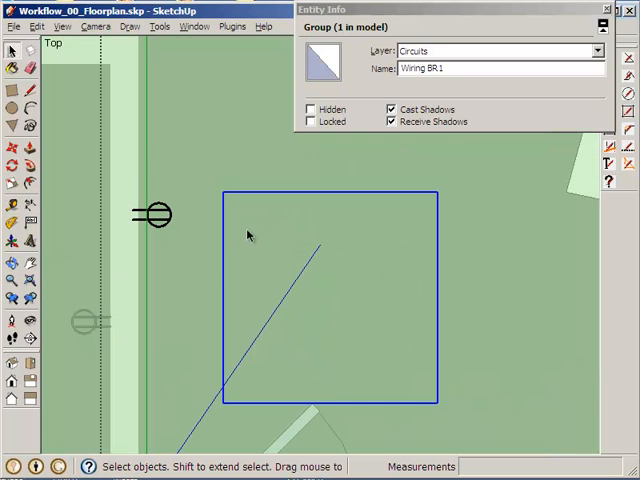
- Select the left vertical line of the wiring square via its context menu
right_click(248, 236)
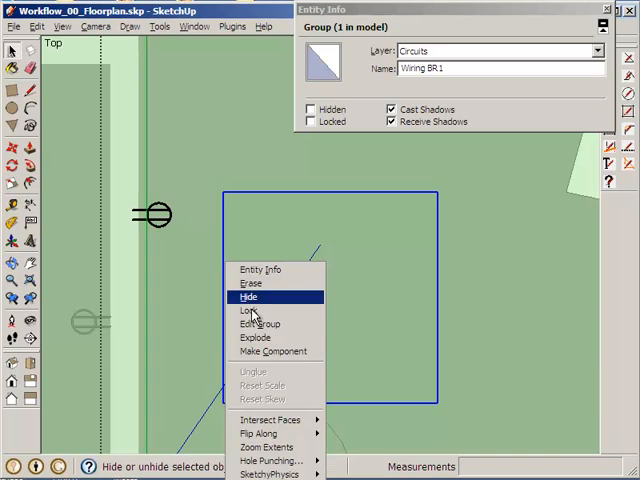
left_click(248, 296)
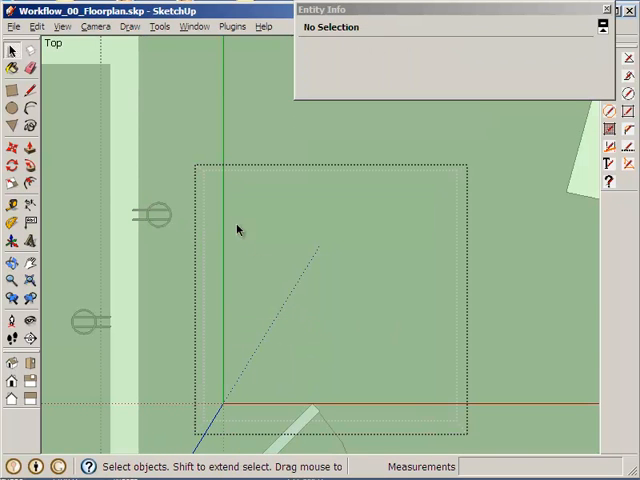
mouse_move(356, 244)
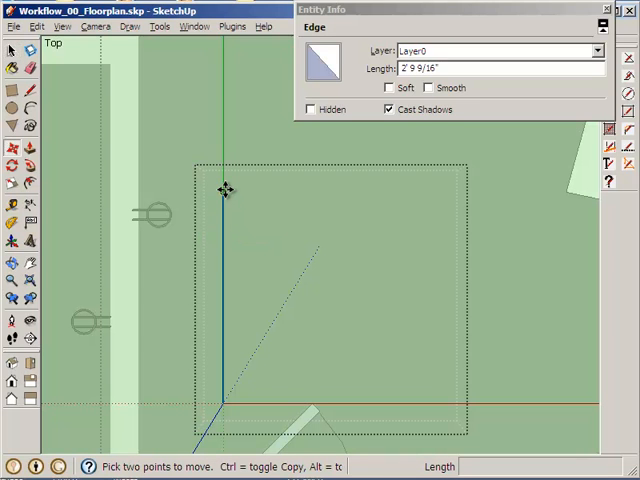
- Move the wiring edge up to the outlet by the top bedroom wall, about 8' 4 1/8" long
left_click_drag(224, 190, 148, 216)
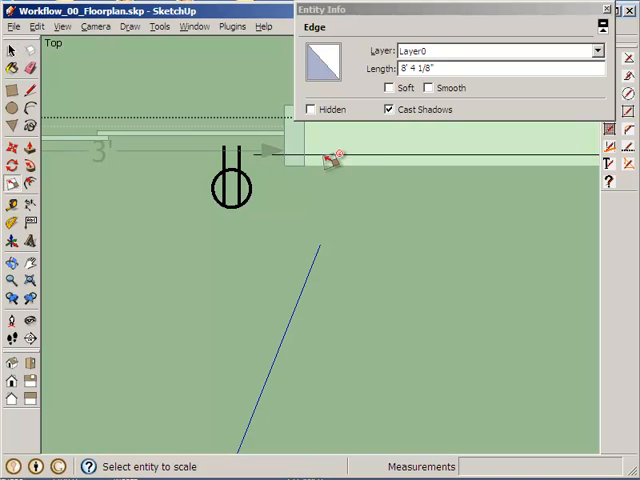
- Bring up the 2D Line Style Settings dialog from the Plugins menu
left_click(370, 160)
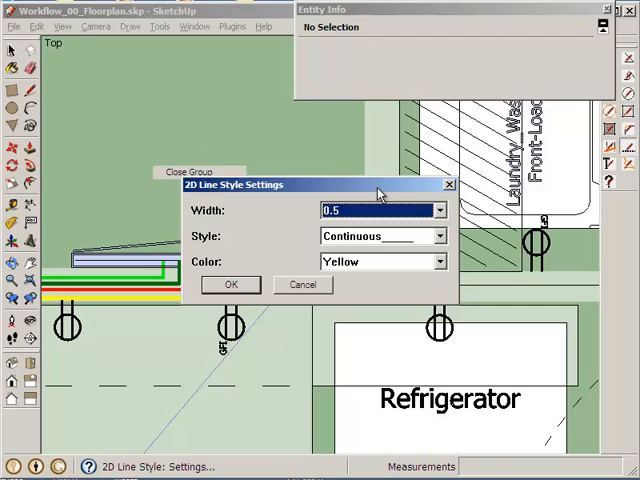
- Set the line width to 0.5 and try Azure as the line colour
left_click(438, 210)
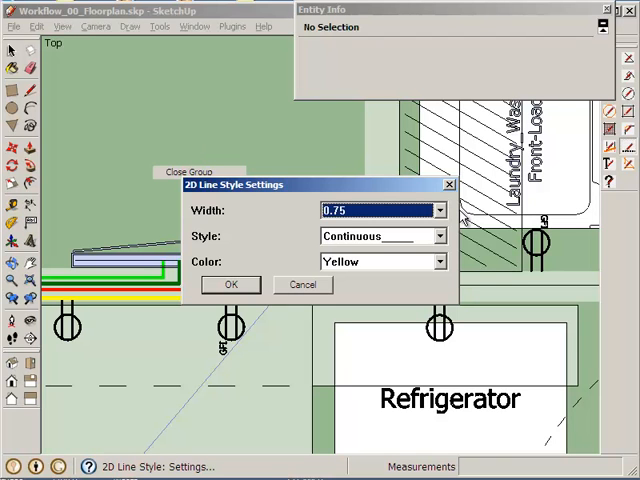
left_click(378, 210)
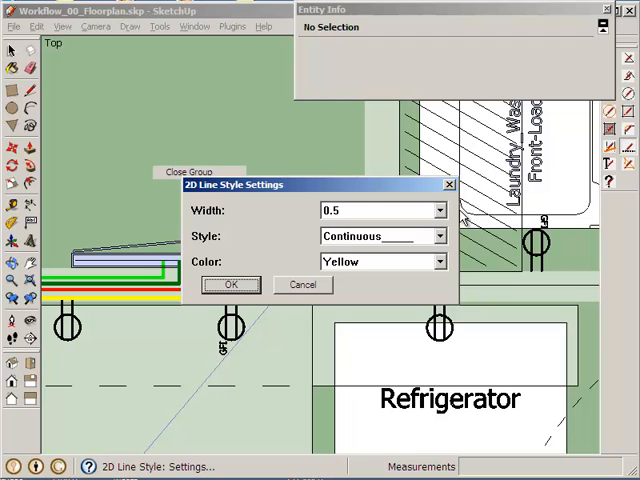
mouse_move(388, 266)
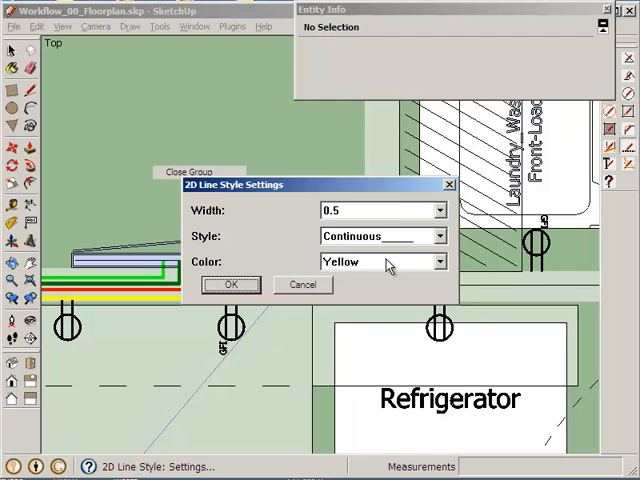
left_click(436, 262)
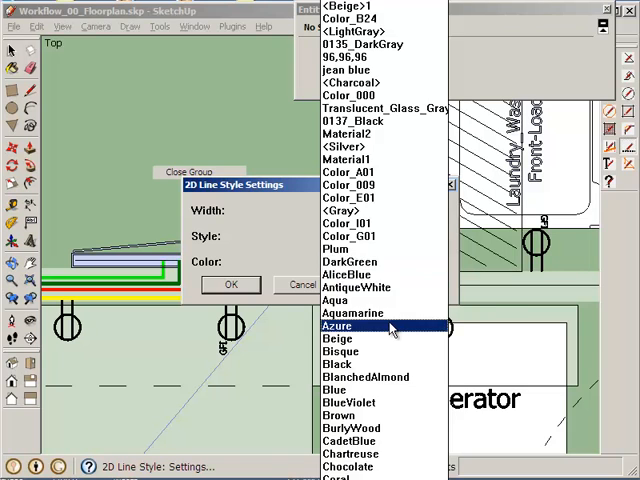
left_click(336, 326)
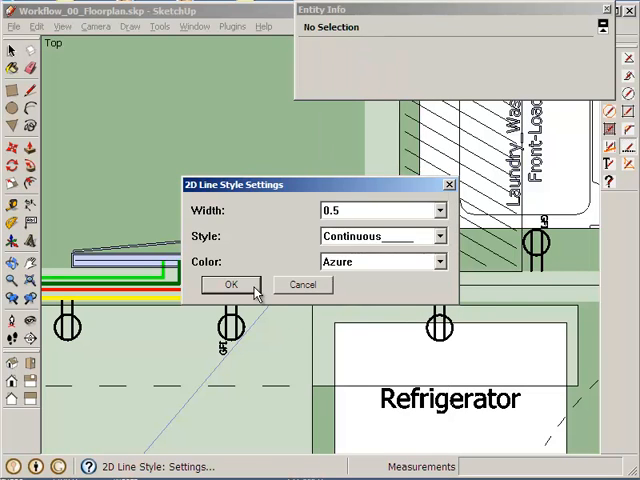
left_click(232, 284)
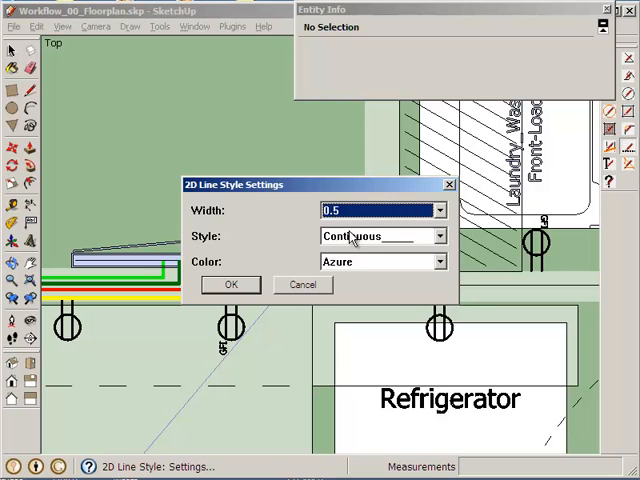
- Change the colour to Plum and confirm the 0.5 continuous line style
left_click(436, 260)
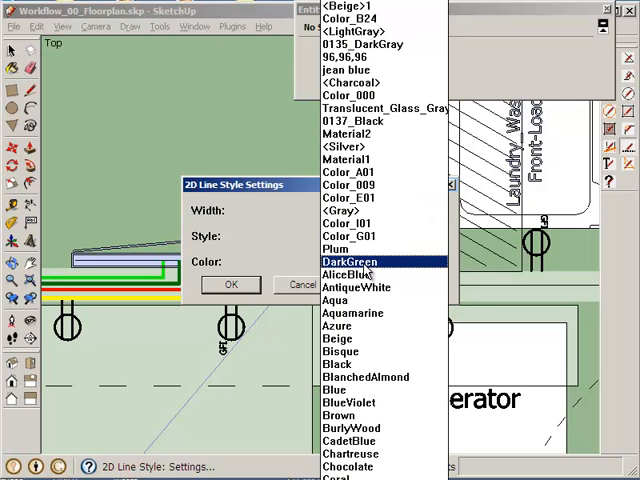
mouse_move(364, 272)
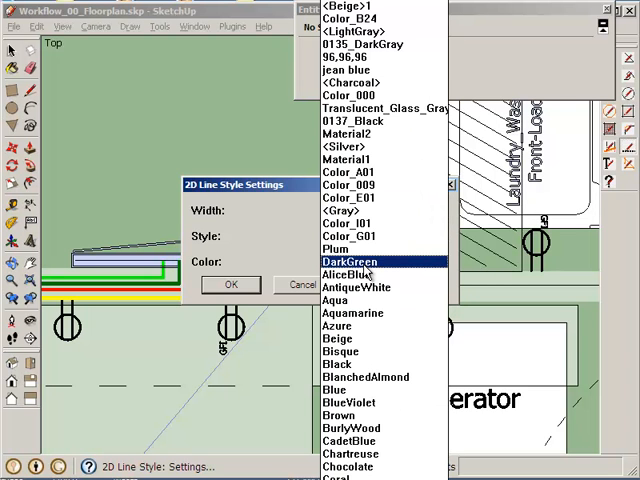
left_click(348, 274)
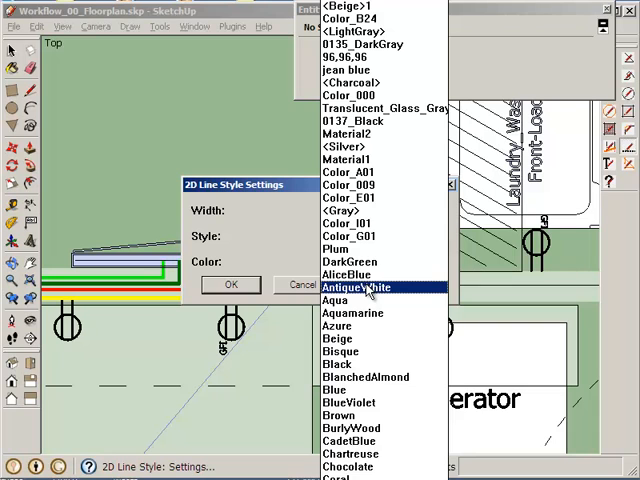
left_click(358, 288)
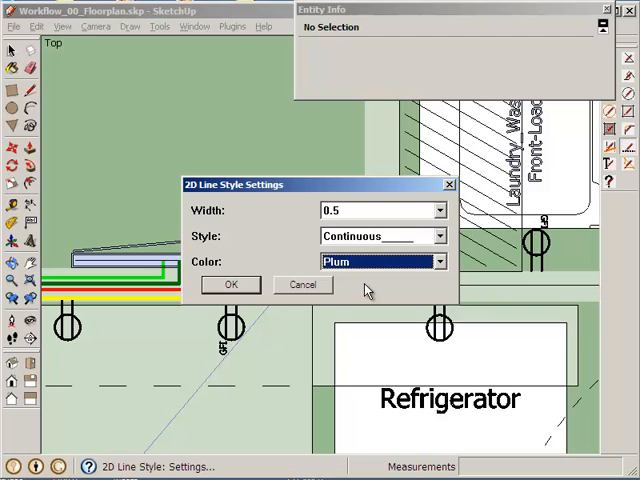
left_click(230, 284)
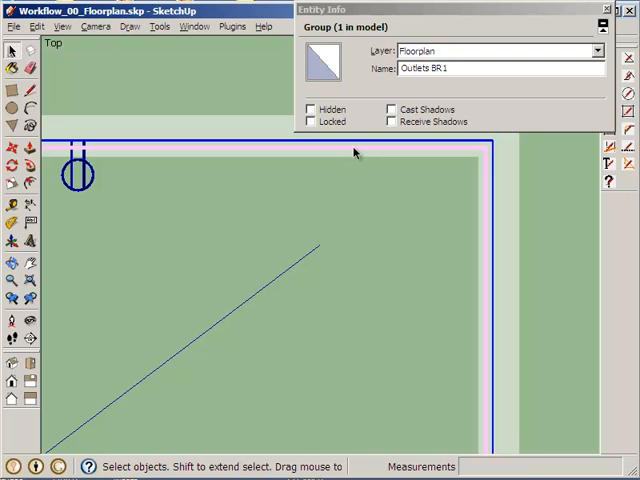
mouse_move(420, 242)
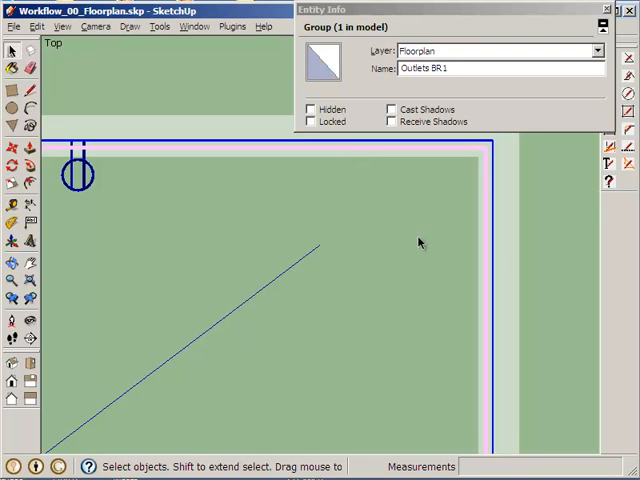
mouse_move(464, 158)
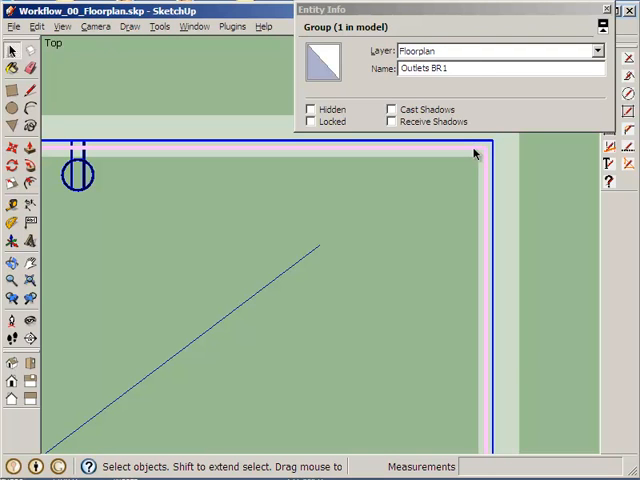
- Apply the plum 0.5 continuous style to the selected bedroom wiring edges
right_click(484, 160)
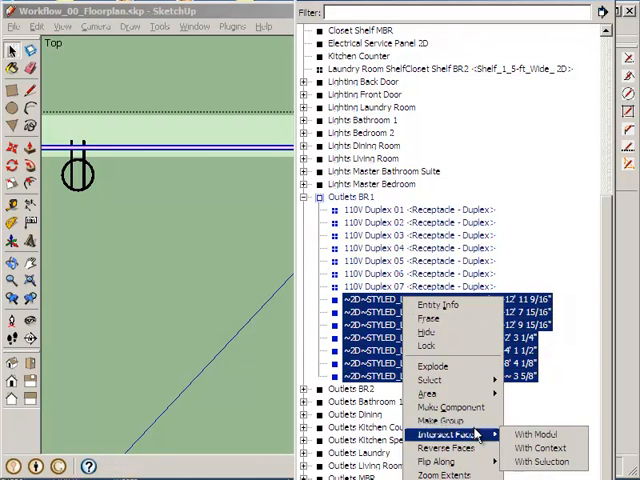
- Group the plum-styled wiring lines in Outliner and name the group 'Wiring BR1'
left_click(446, 408)
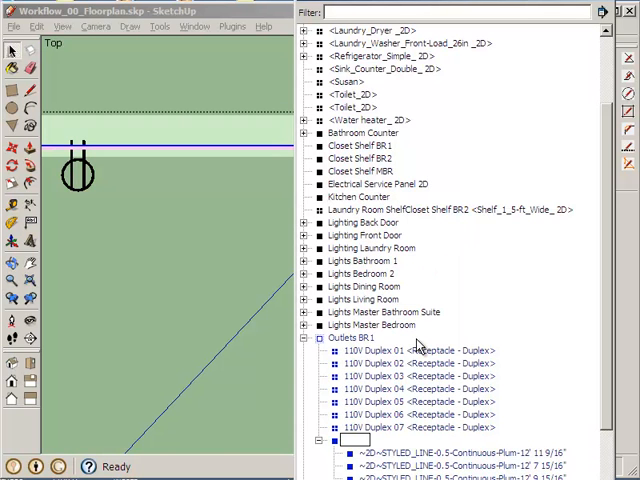
type("Wiring BR")
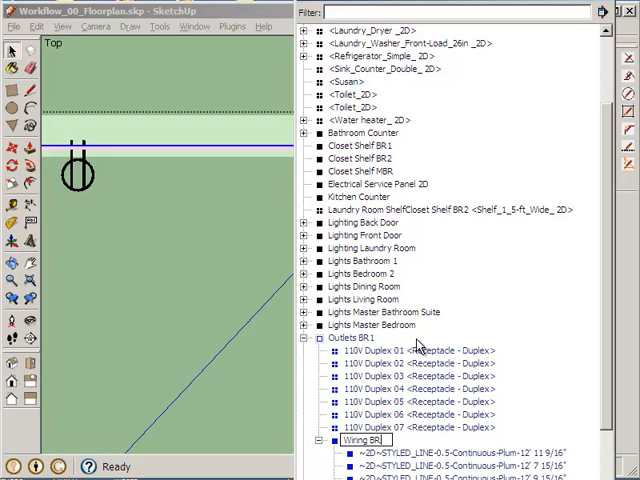
left_click(368, 440)
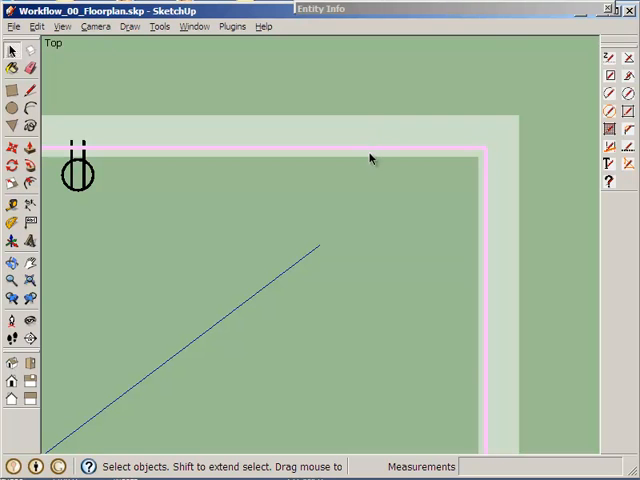
- Pan the top view over to the kitchen and select the kitchen counter group
right_click(370, 156)
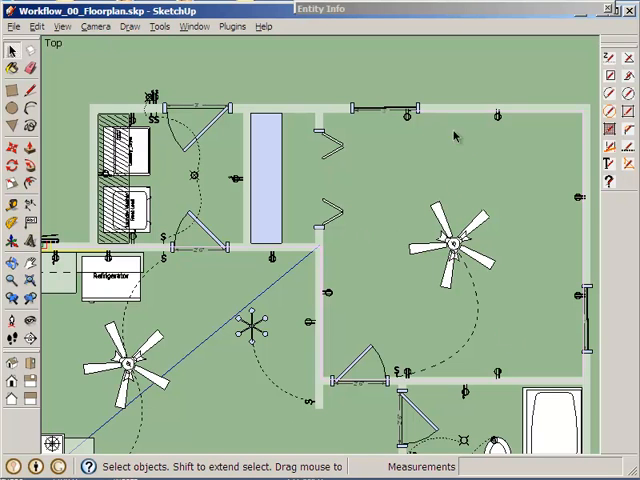
mouse_move(608, 436)
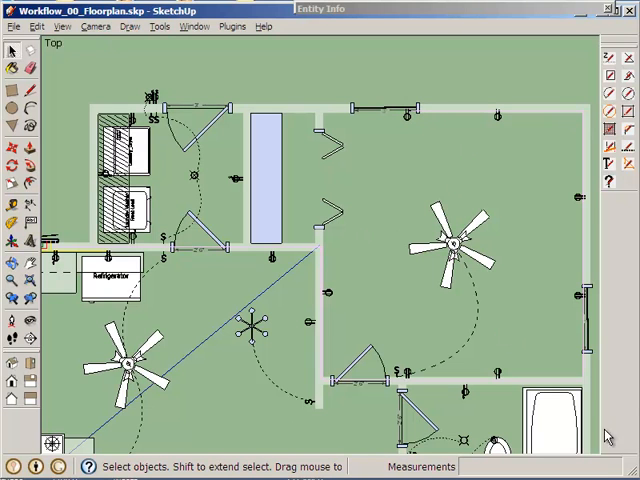
mouse_move(100, 244)
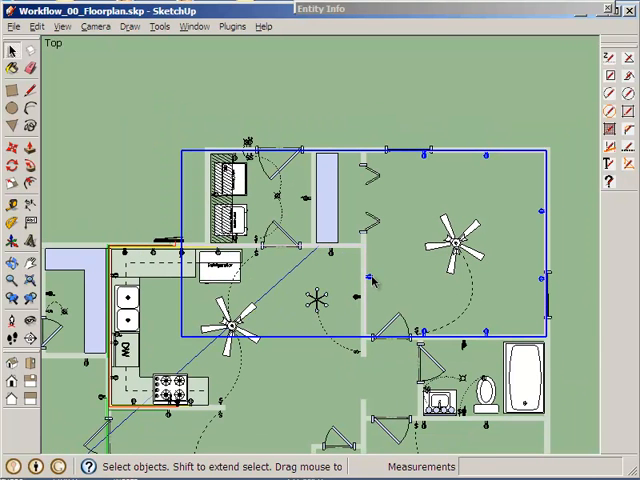
mouse_move(408, 160)
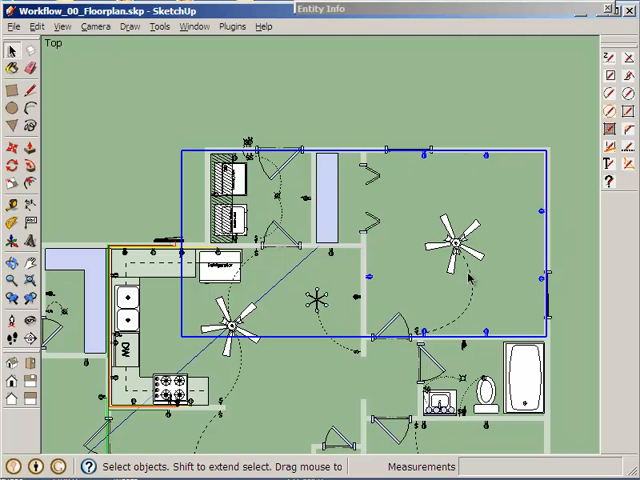
mouse_move(278, 302)
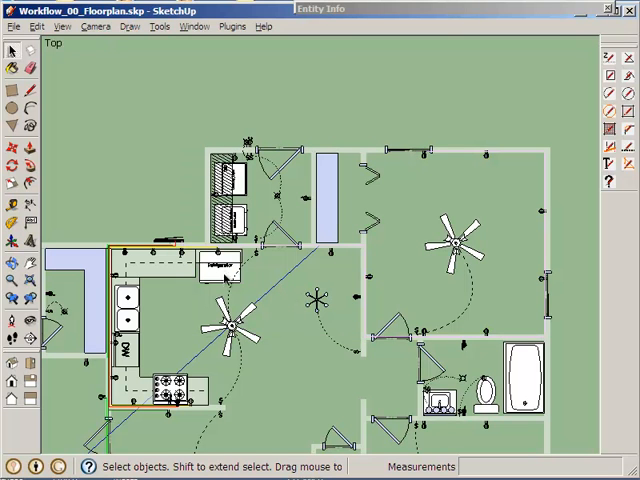
left_click(184, 258)
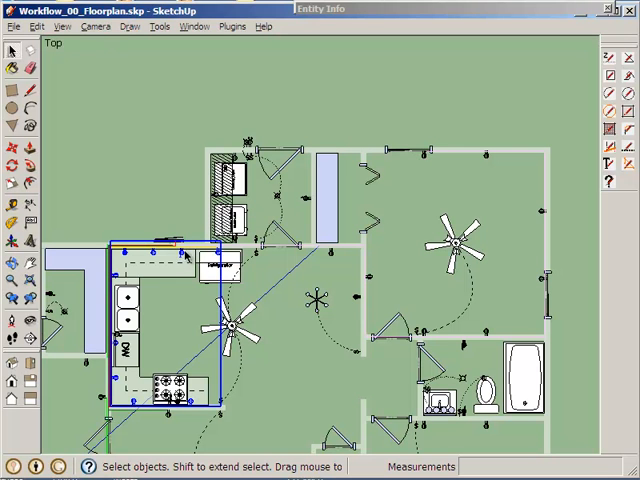
mouse_move(464, 282)
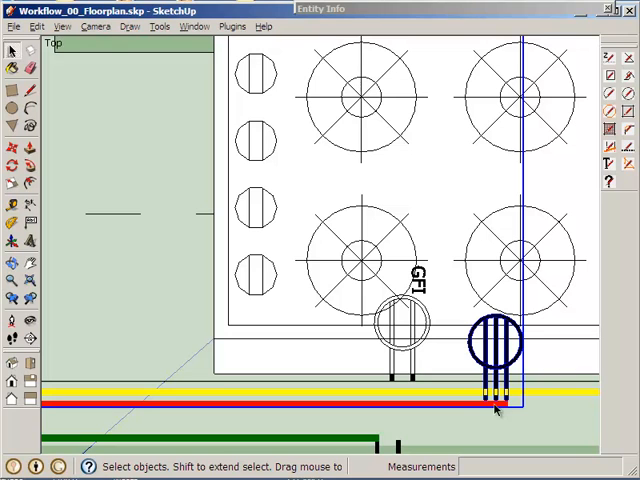
mouse_move(360, 188)
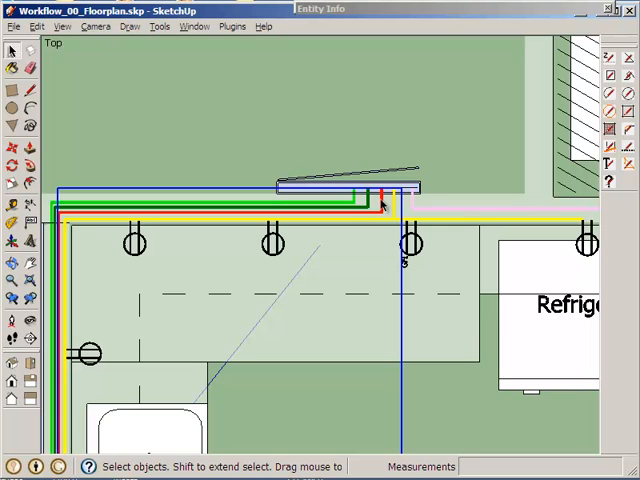
mouse_move(384, 204)
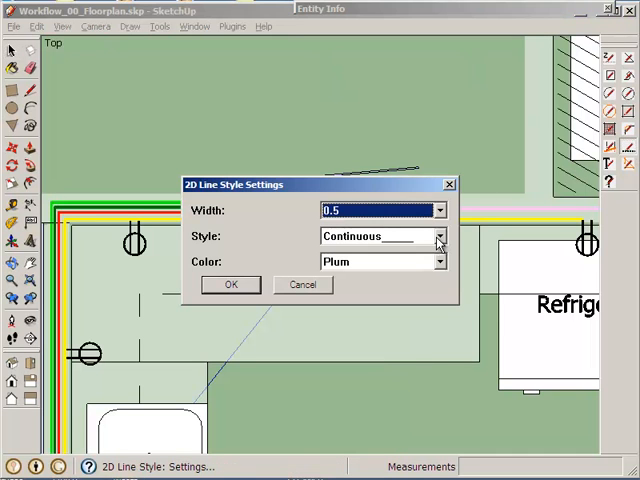
- Switch the 2D line style to Center dashes coloured Red, keeping width 0.5
left_click(436, 236)
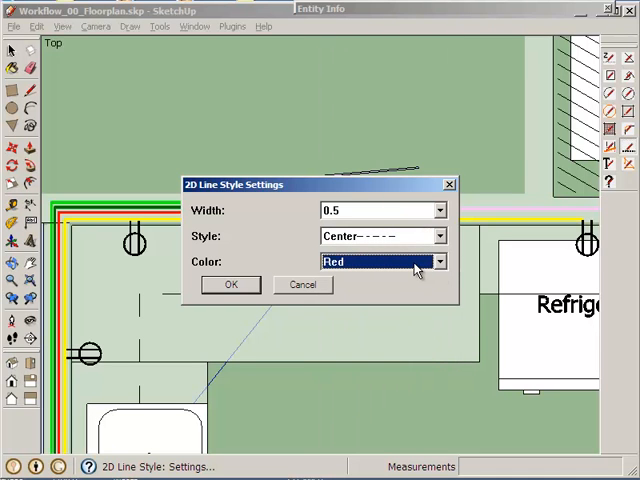
left_click(230, 284)
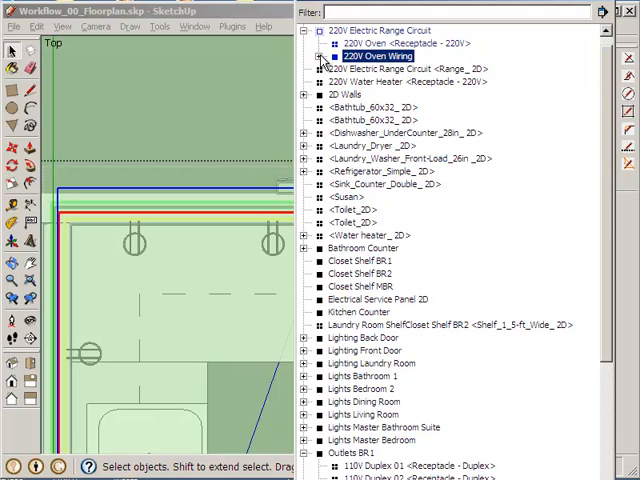
- Select the 220V Oven Wiring group inside the 220V Electric Range Circuit in the Outliner
left_click(320, 56)
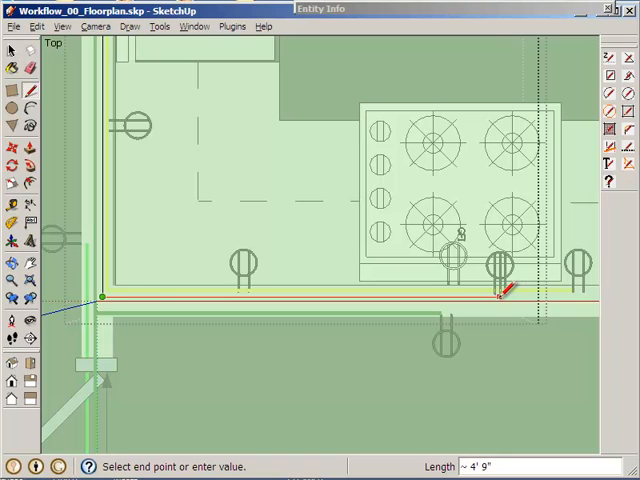
mouse_move(504, 292)
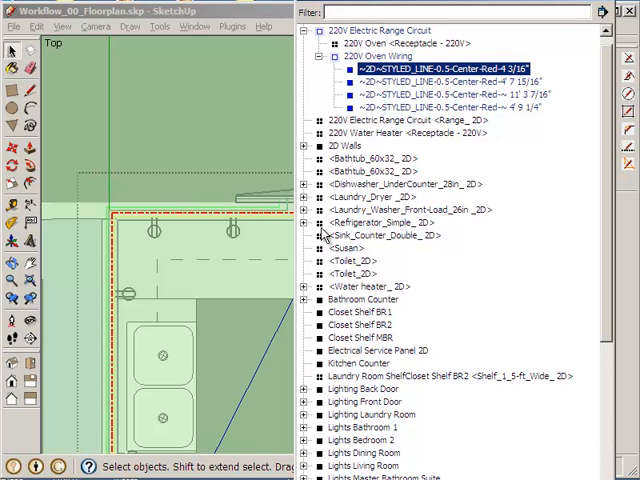
- Expand 220V Oven Wiring and Wiring BR1 in the Outliner to show the styled lines with lengths
scroll("down", 3)
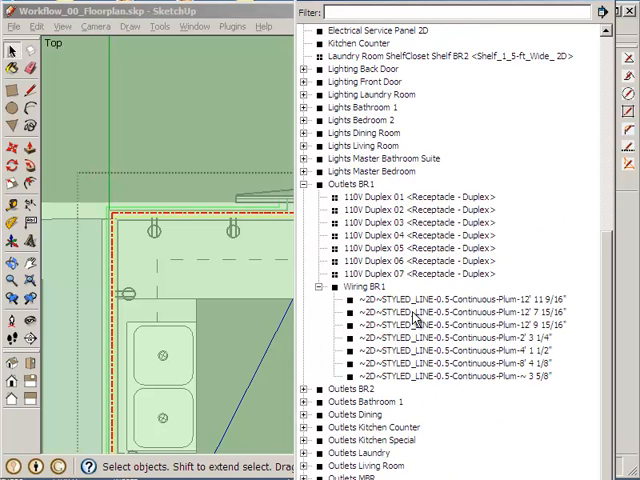
left_click(460, 298)
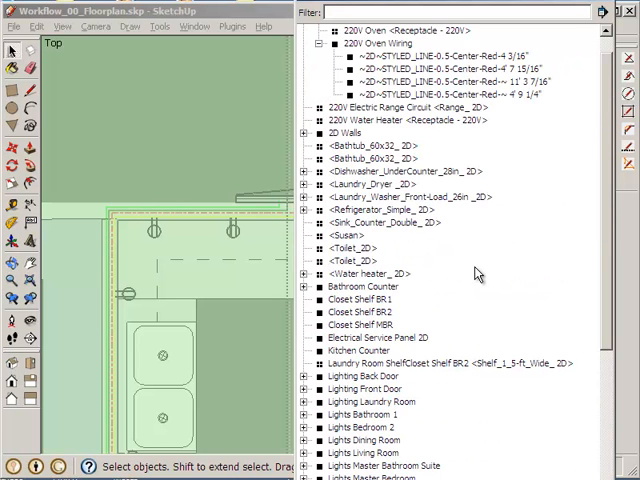
left_click(444, 56)
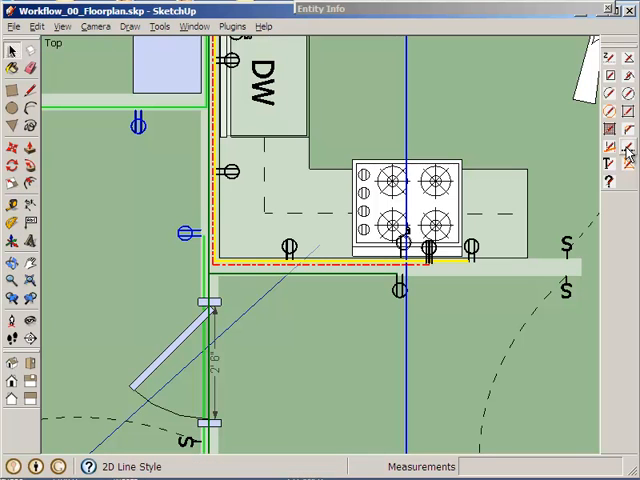
mouse_move(628, 150)
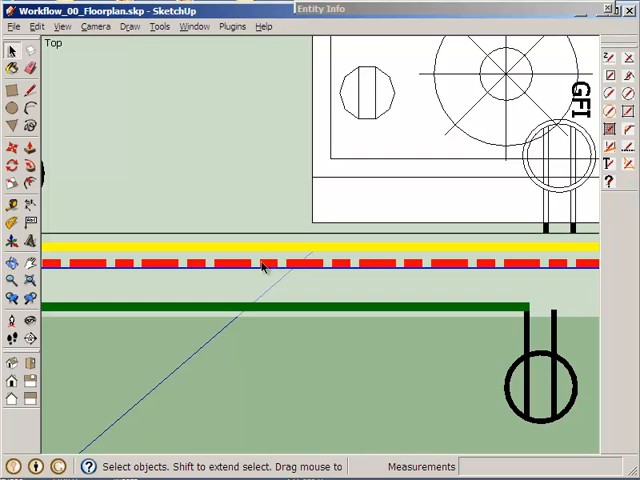
mouse_move(168, 248)
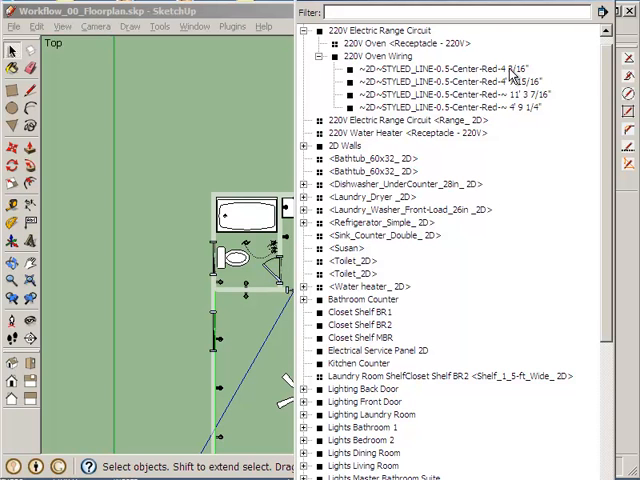
mouse_move(512, 88)
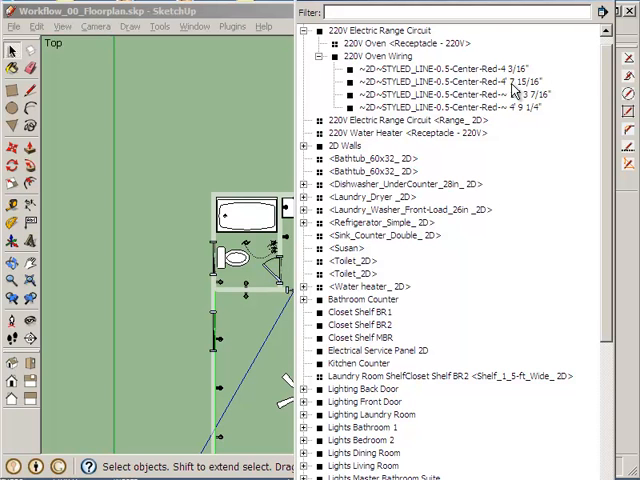
mouse_move(538, 90)
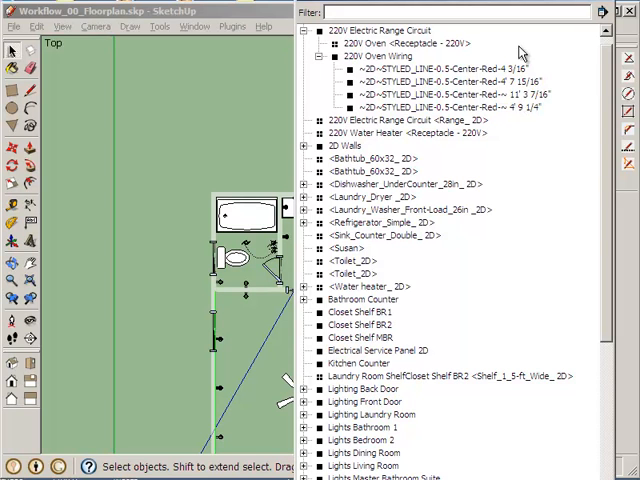
mouse_move(556, 112)
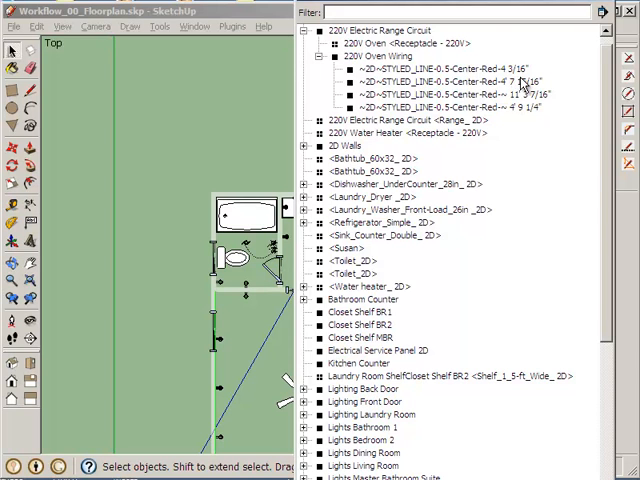
mouse_move(560, 82)
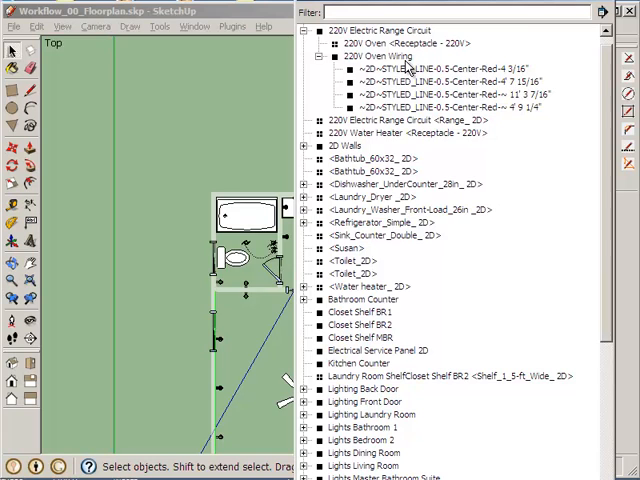
left_click(380, 56)
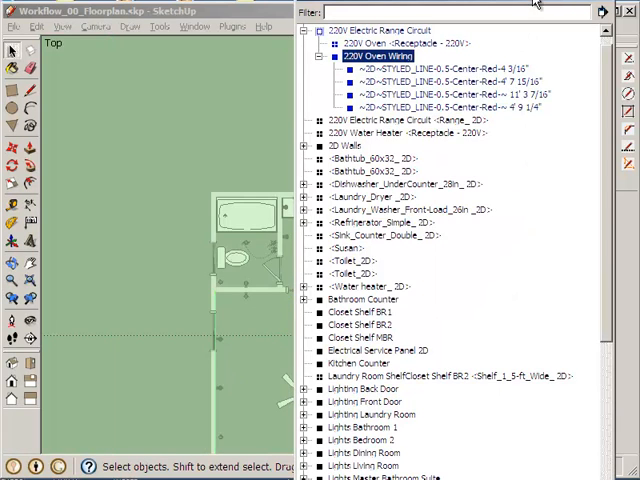